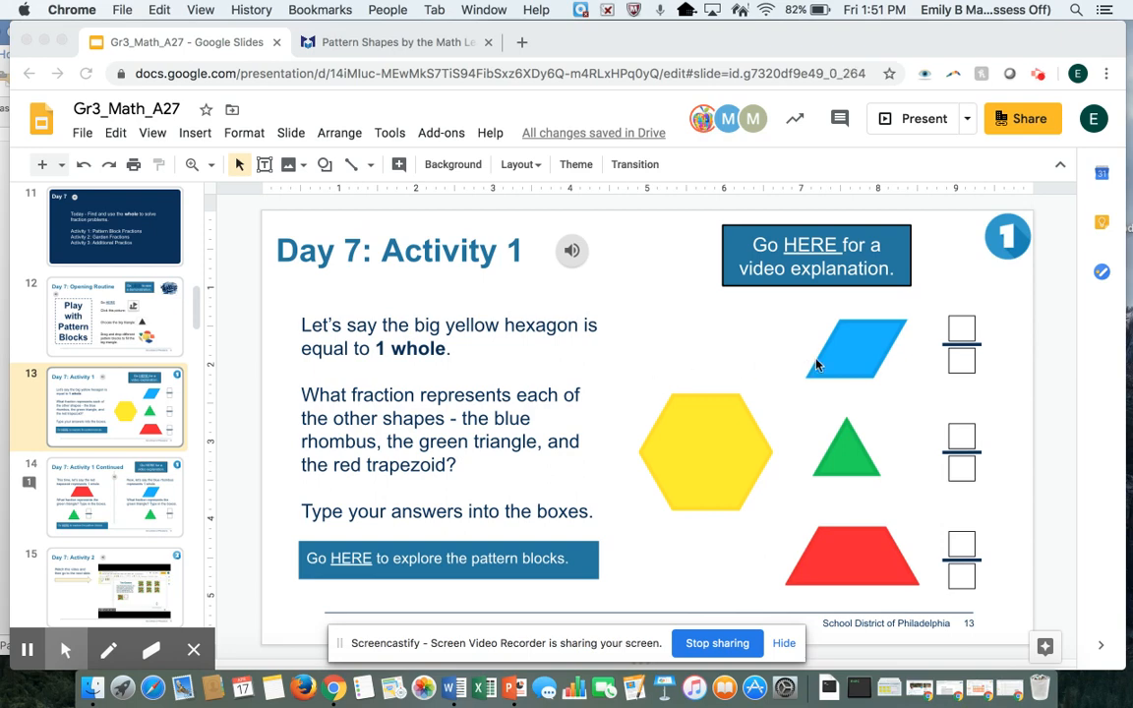
mouse_move(868, 556)
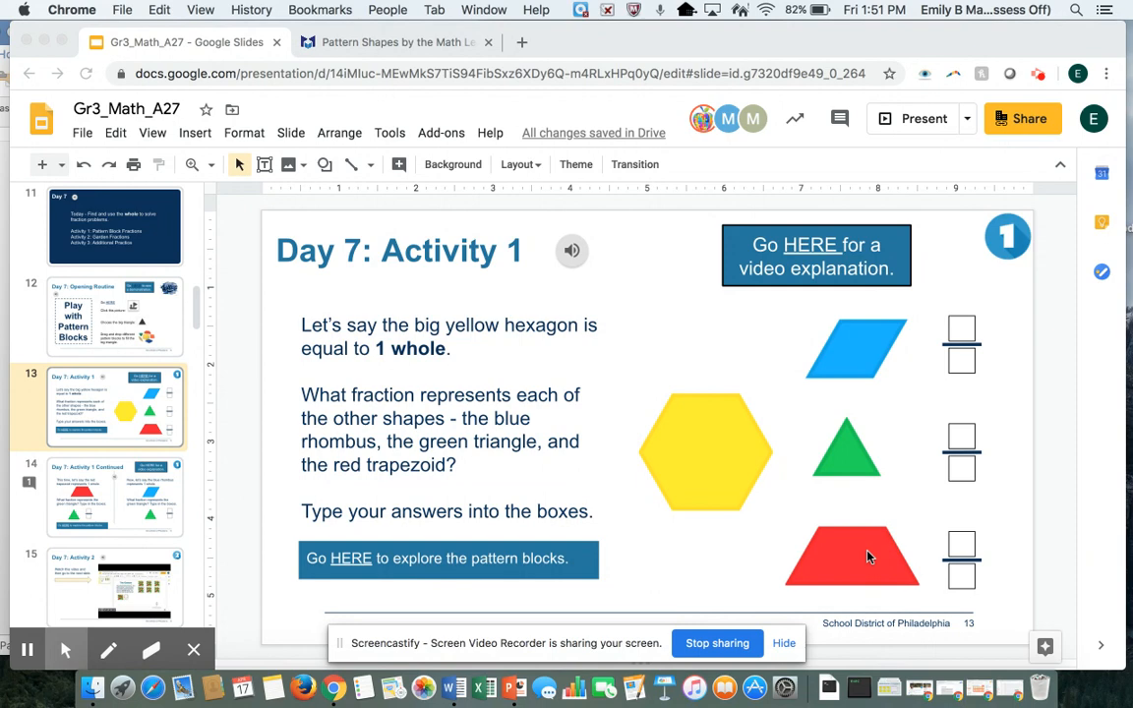
mouse_move(660, 463)
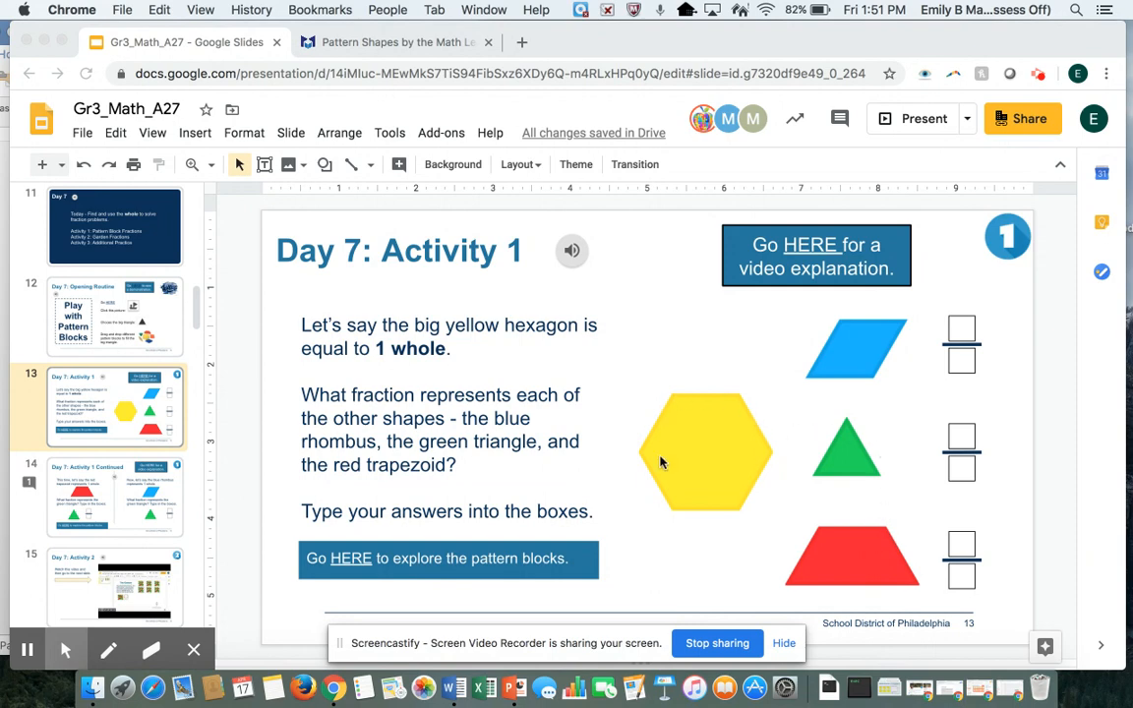
mouse_move(673, 473)
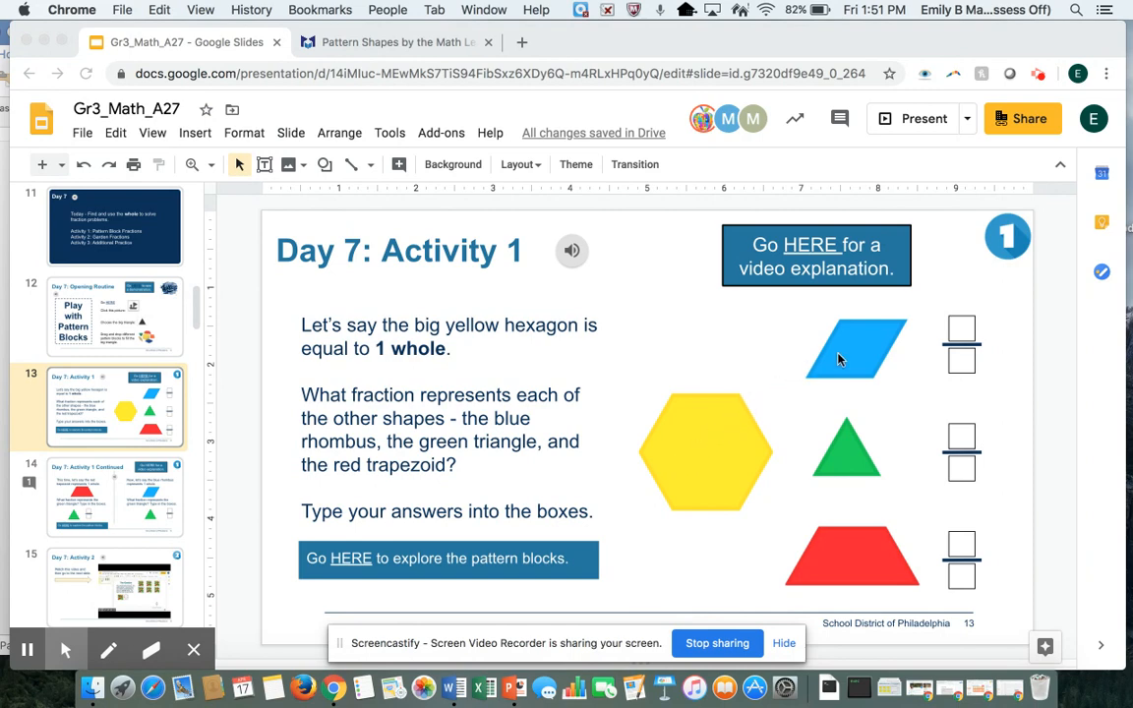
mouse_move(836, 475)
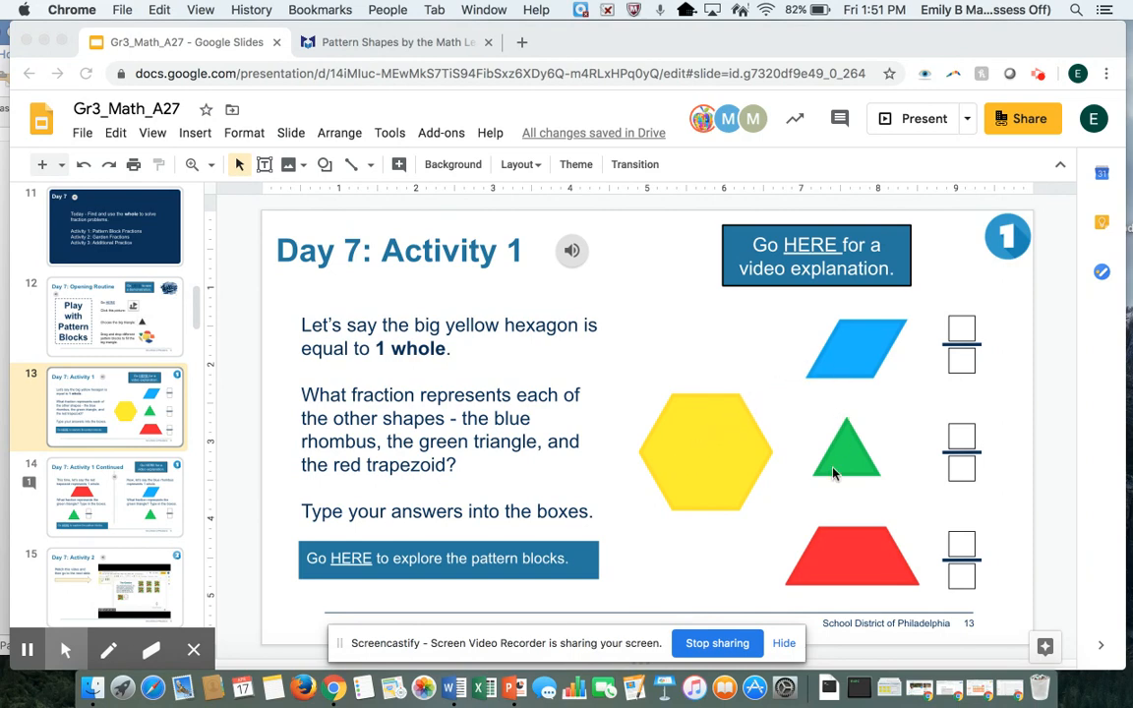
mouse_move(853, 571)
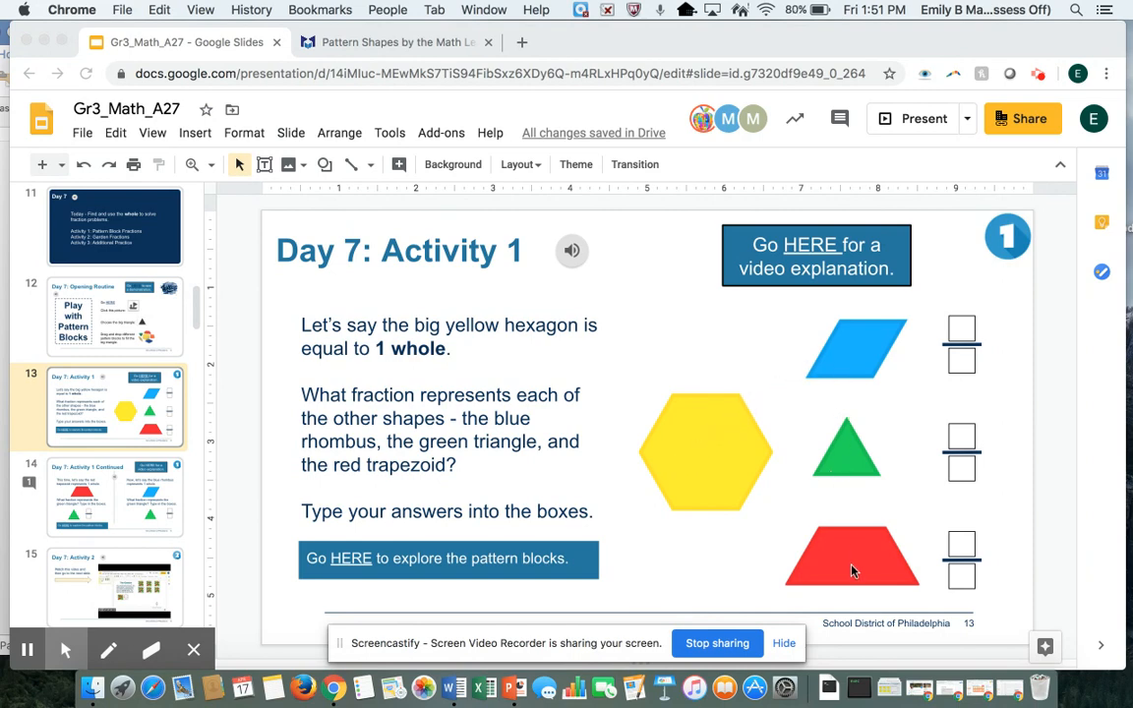
mouse_move(350, 557)
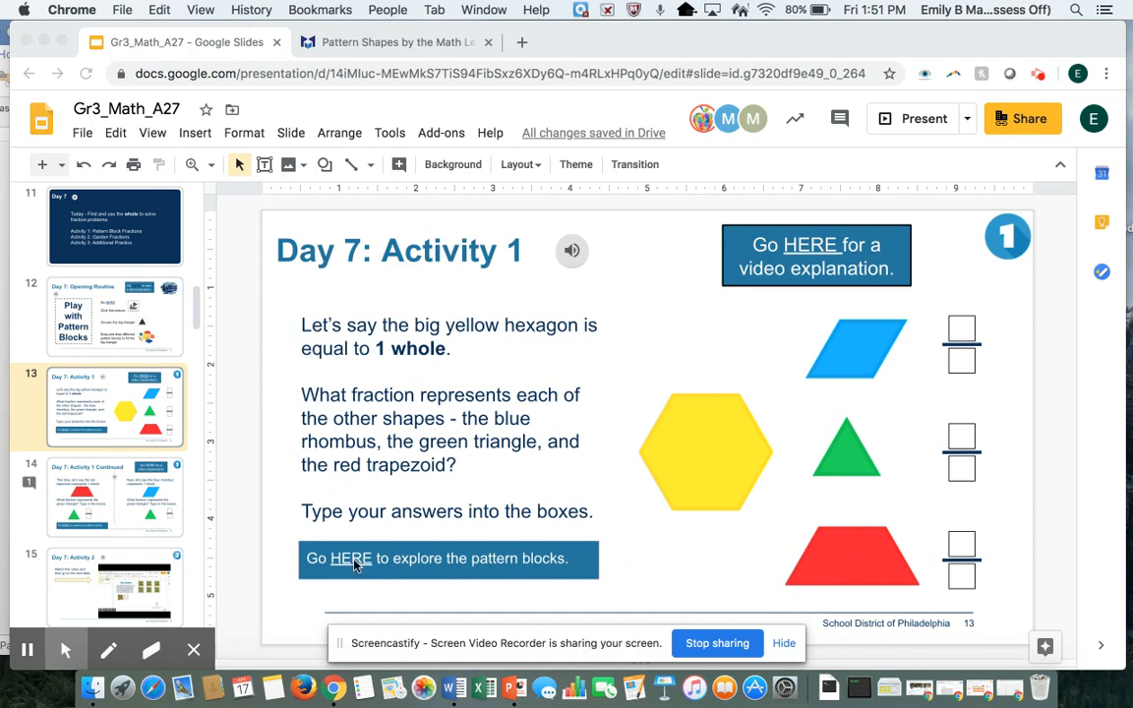
mouse_move(341, 565)
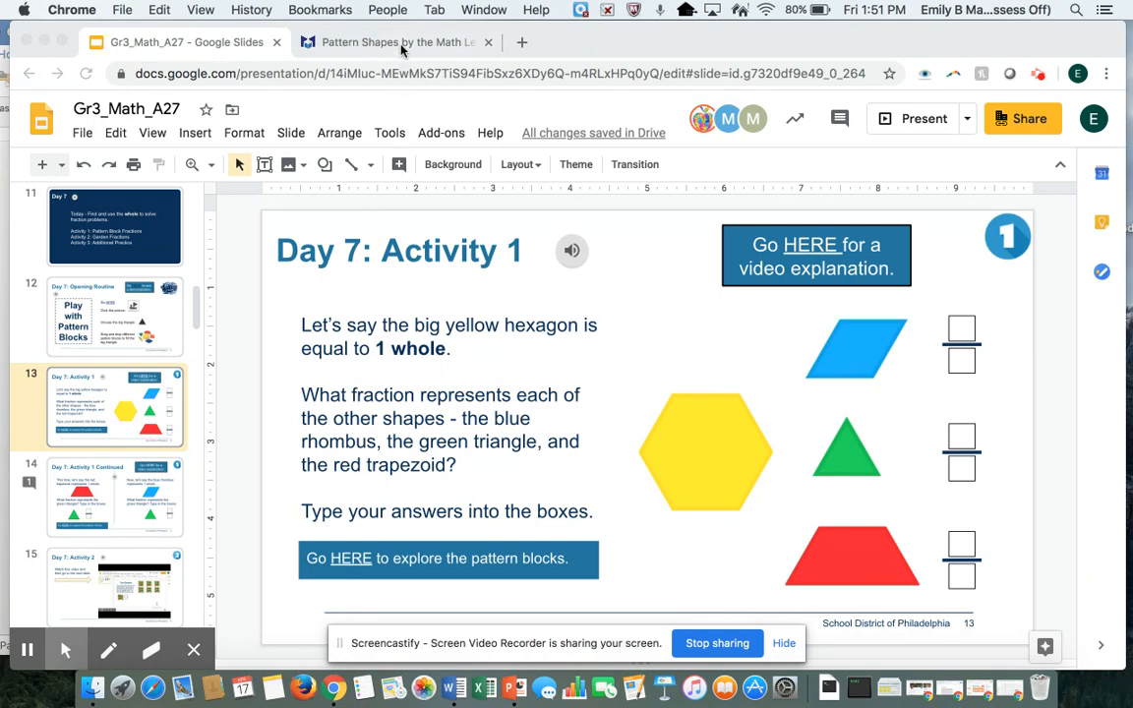
- Place a yellow hexagon in Pattern Shapes and fit a blue rhombus over its upper-left part
left_click(393, 43)
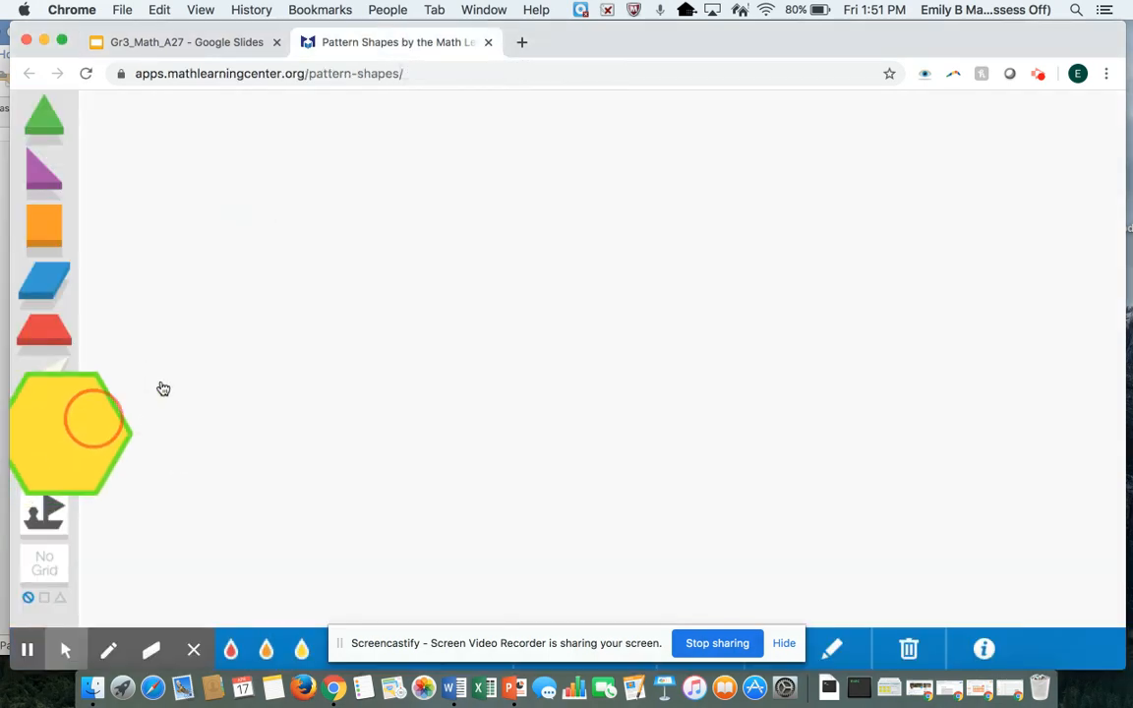
left_click_drag(74, 433, 417, 310)
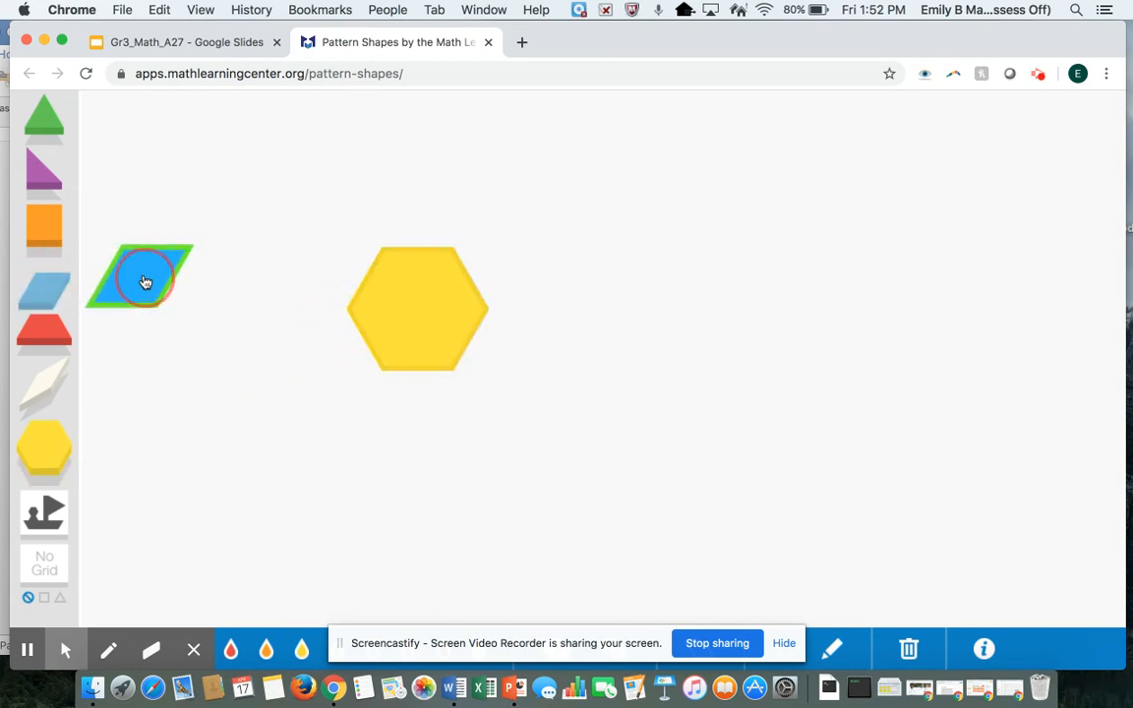
left_click_drag(143, 278, 251, 272)
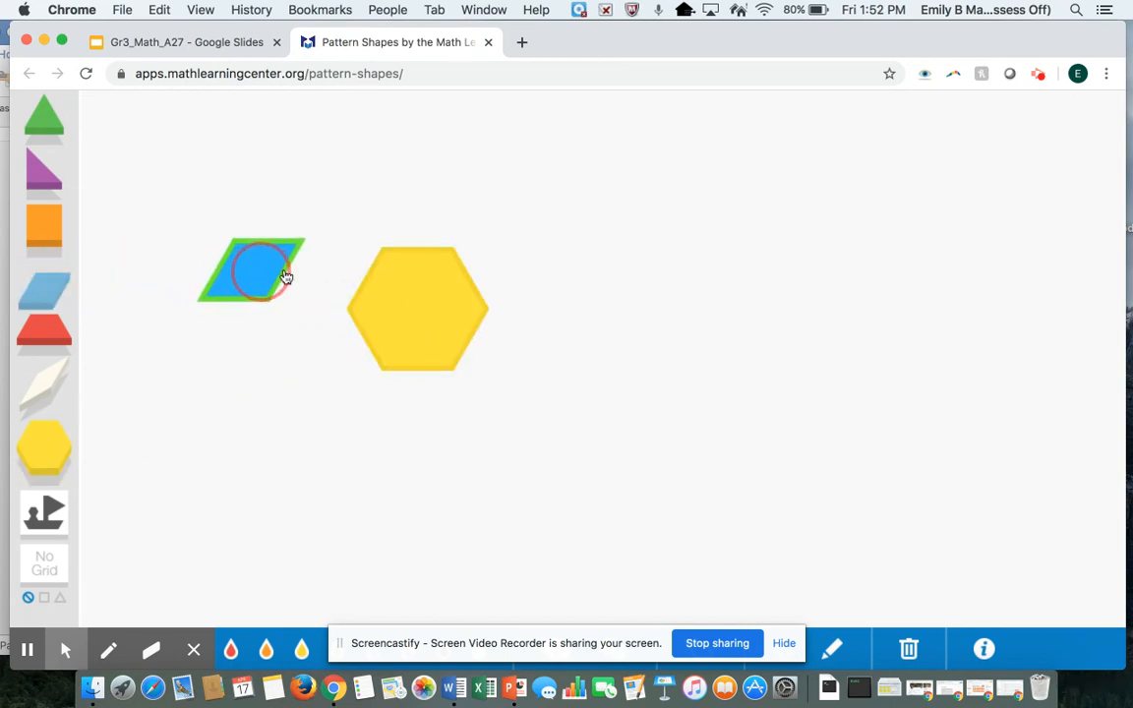
left_click_drag(251, 270, 413, 285)
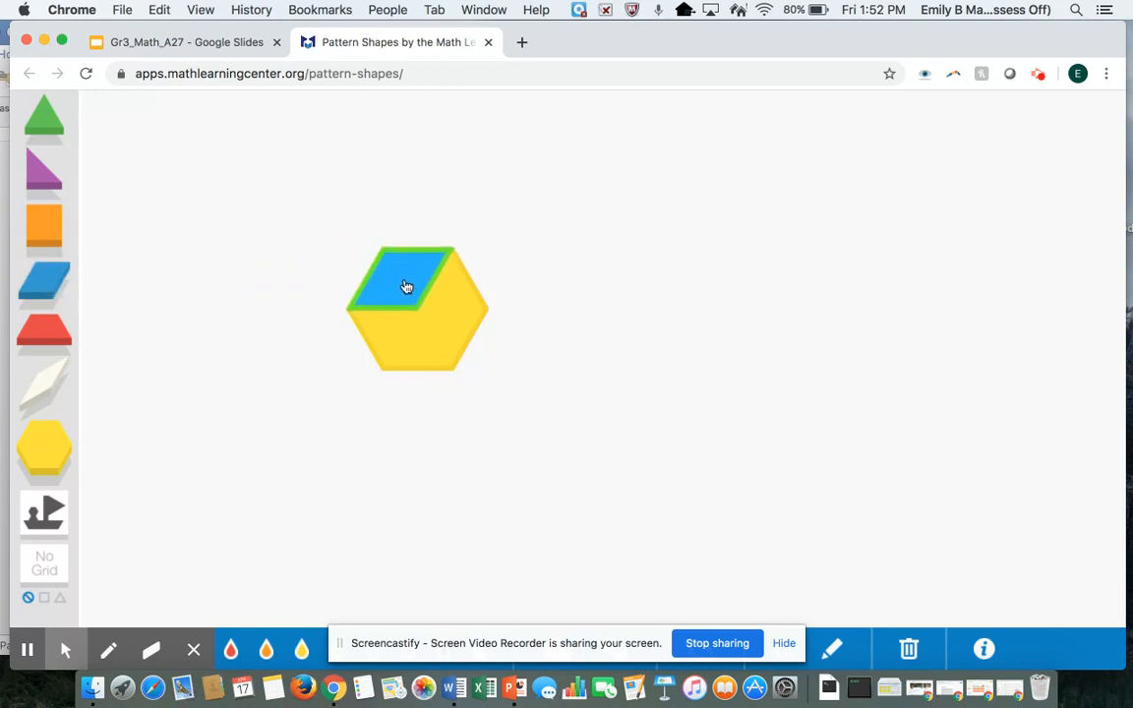
left_click(406, 286)
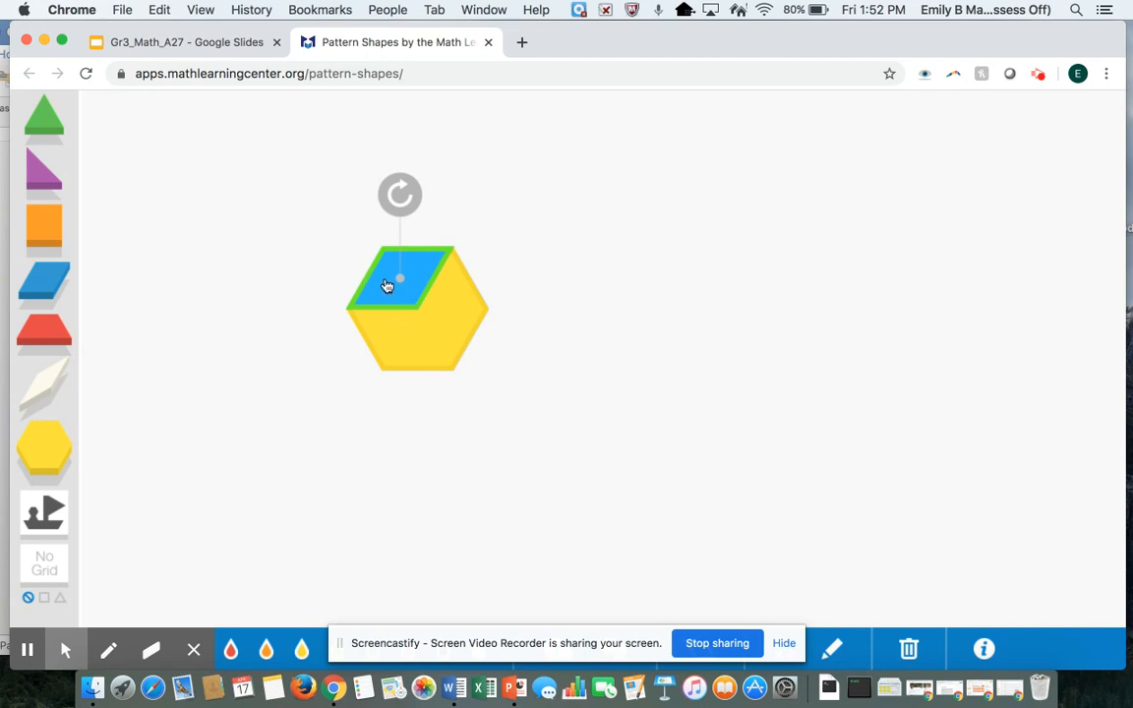
mouse_move(310, 283)
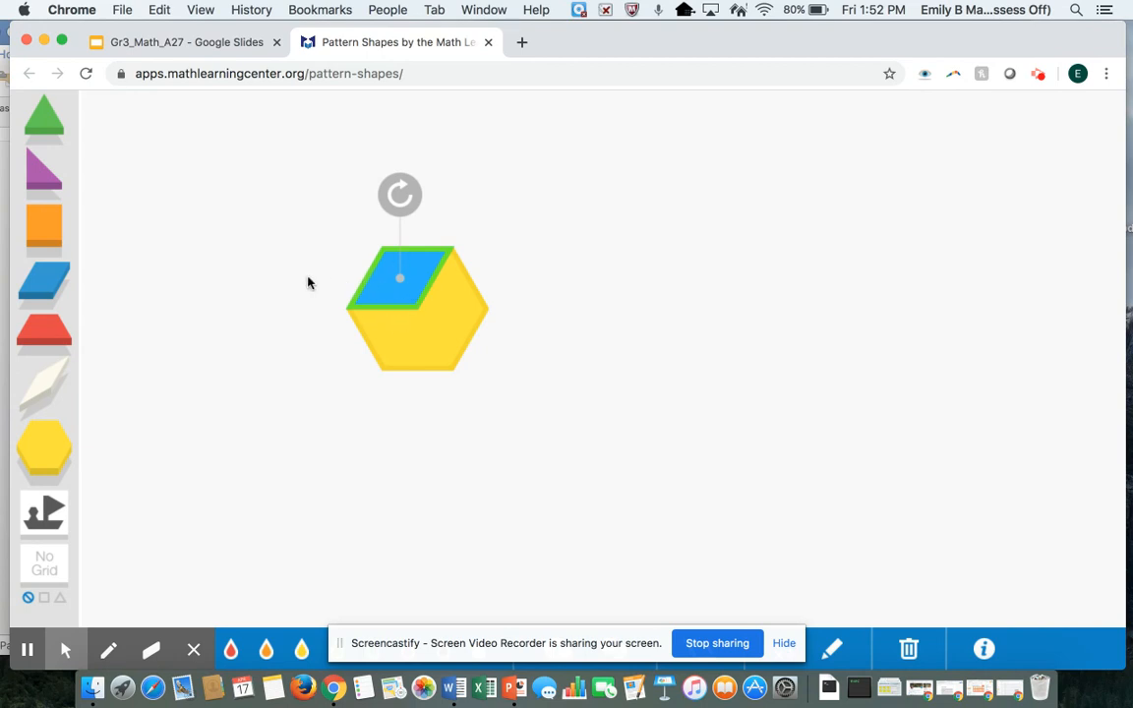
- Rotate and fit two more blue rhombuses into the hexagon's left side and last gap
left_click_drag(400, 278, 133, 280)
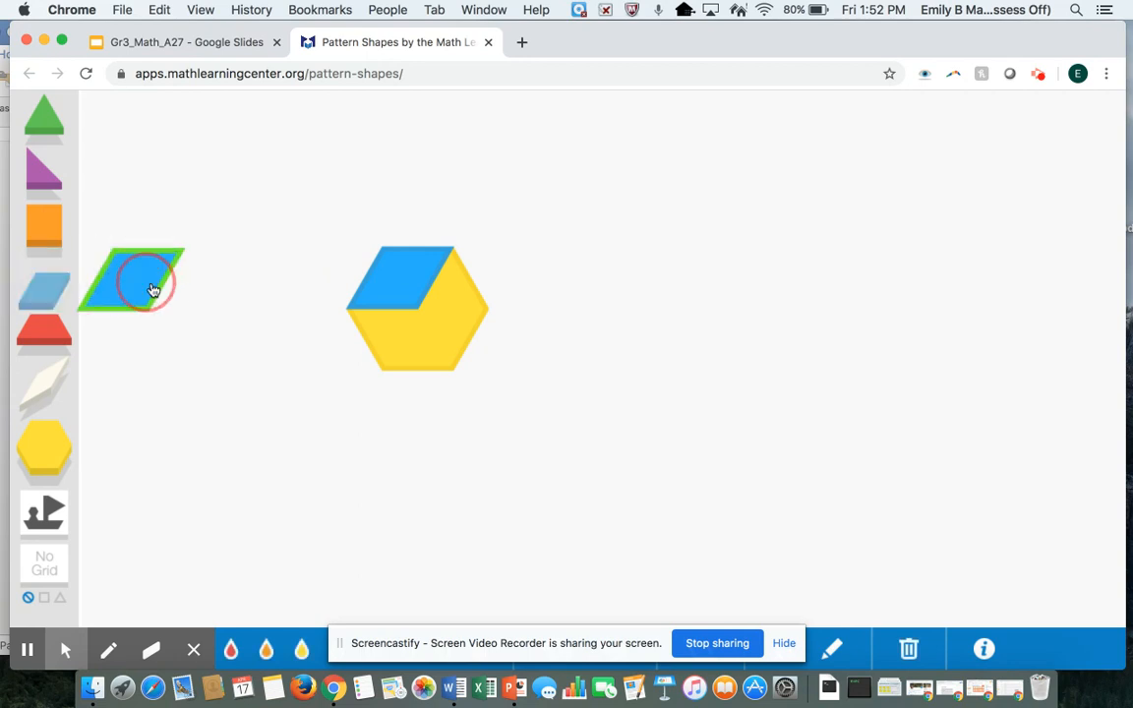
left_click_drag(131, 281, 290, 339)
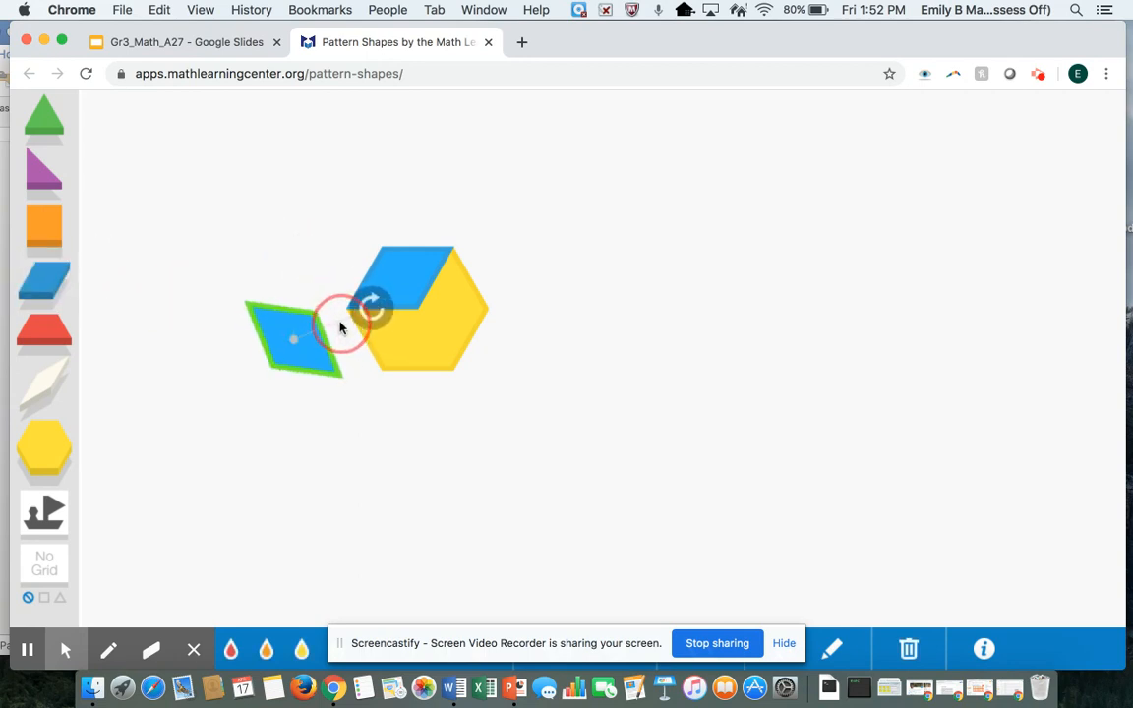
left_click_drag(294, 340, 393, 330)
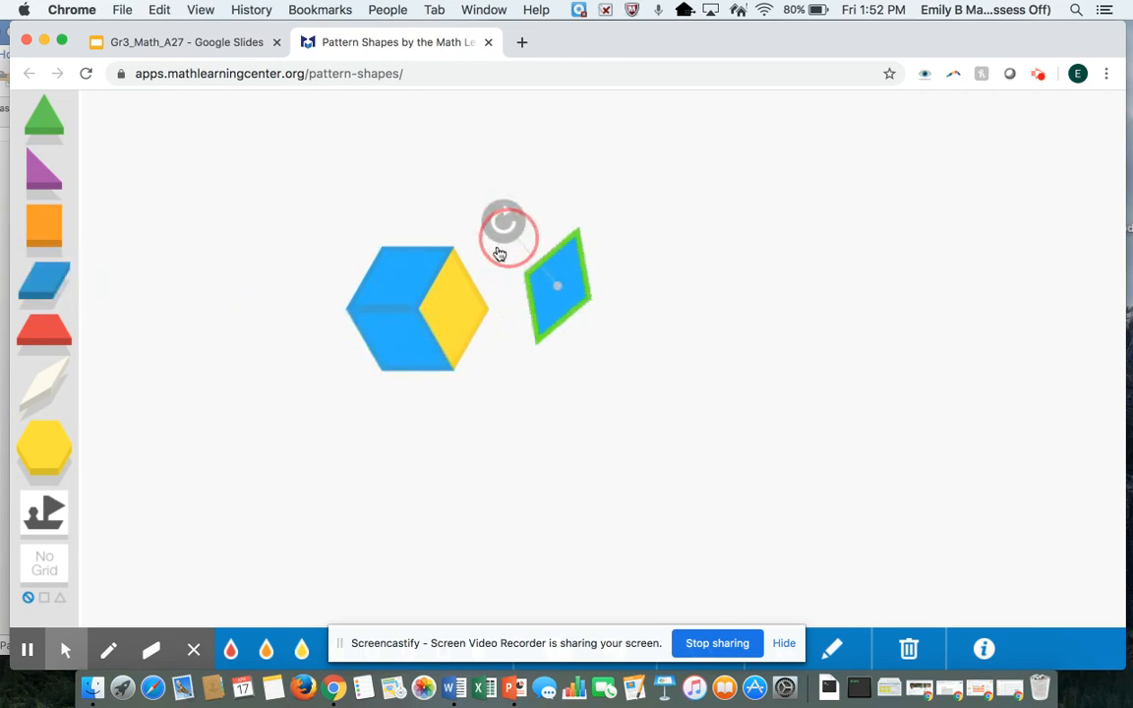
left_click_drag(557, 285, 497, 295)
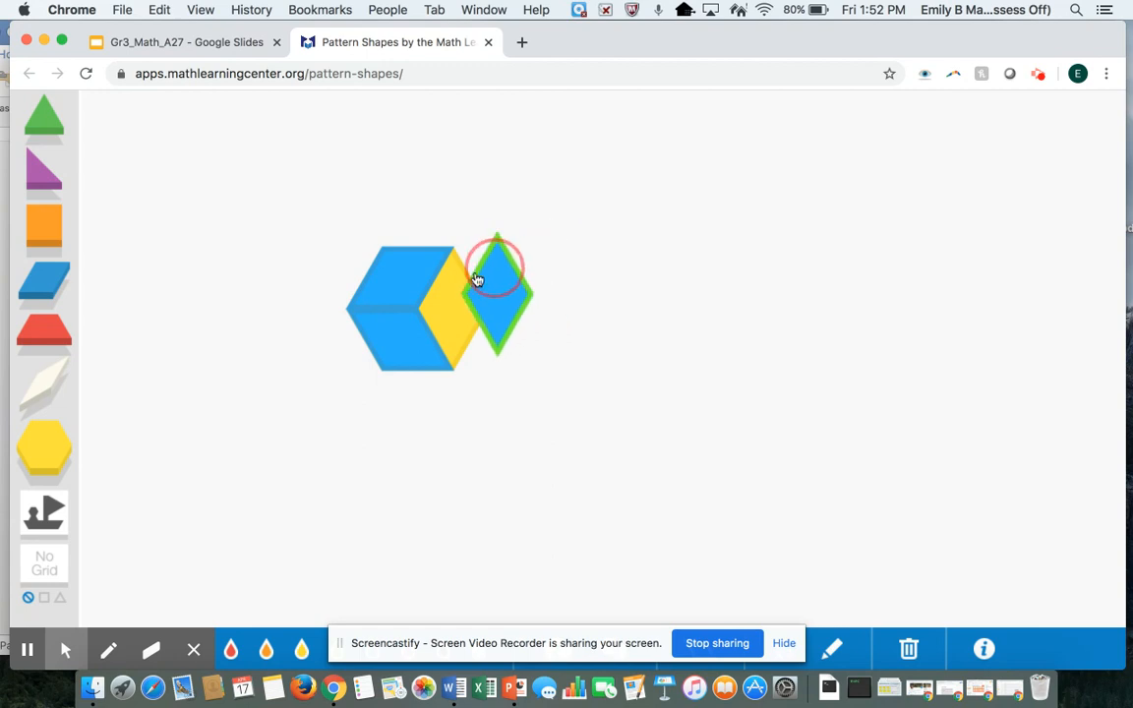
left_click_drag(497, 293, 447, 293)
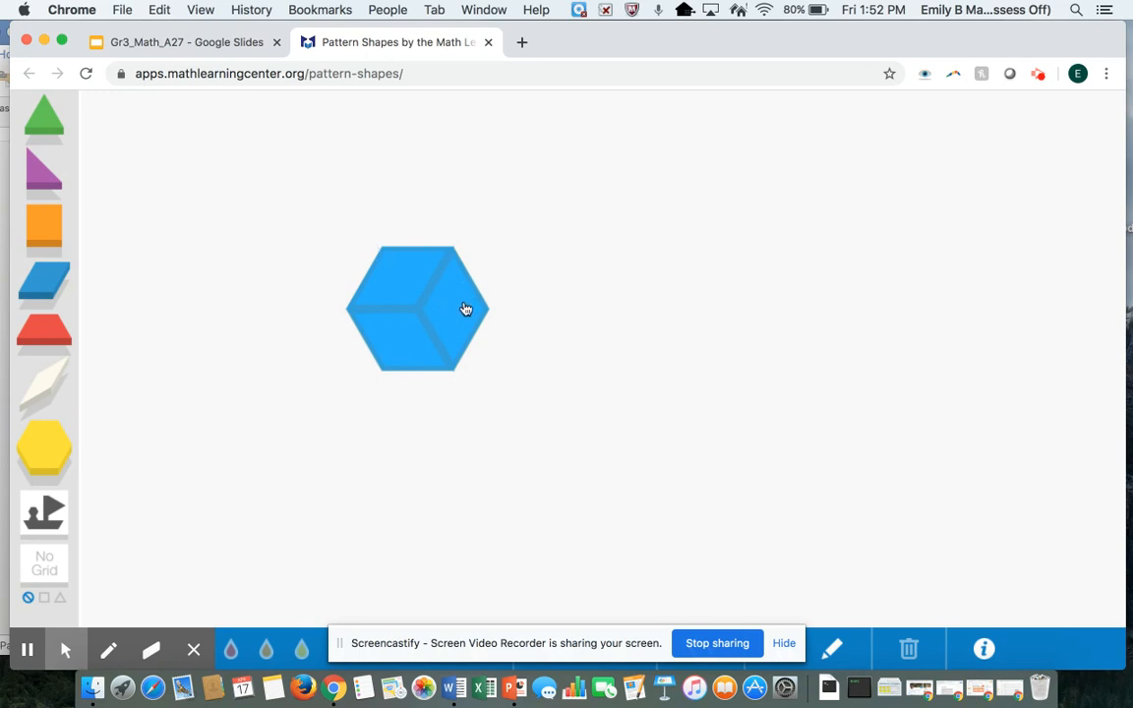
mouse_move(477, 300)
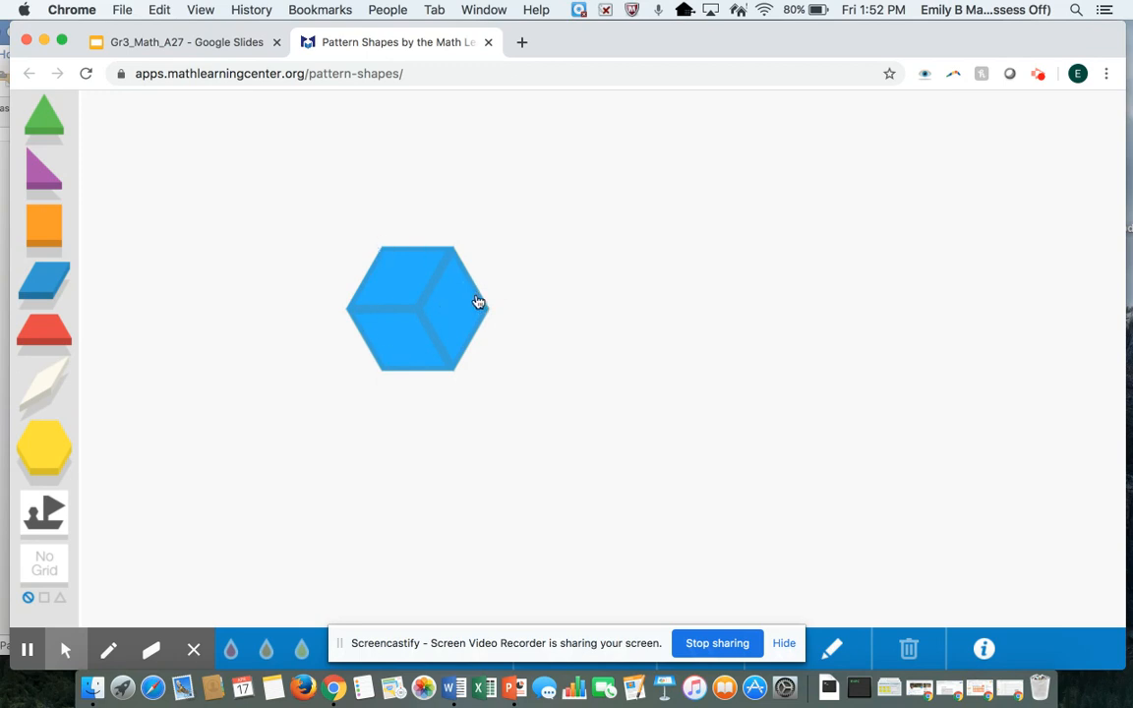
mouse_move(460, 310)
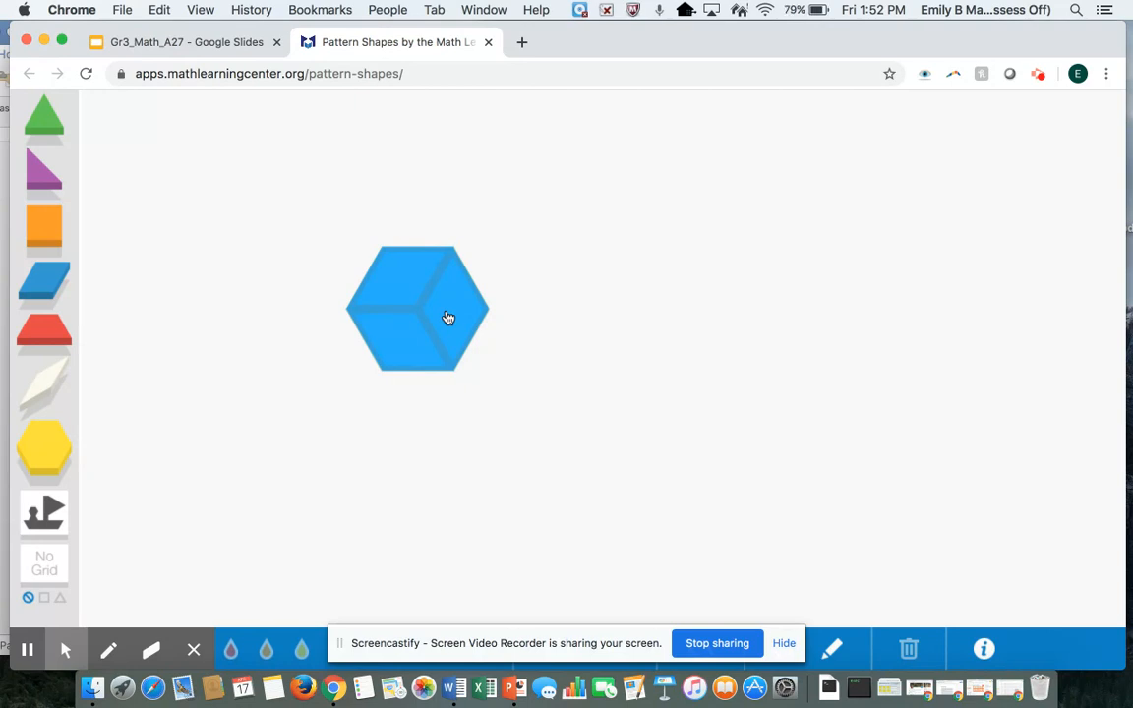
mouse_move(455, 279)
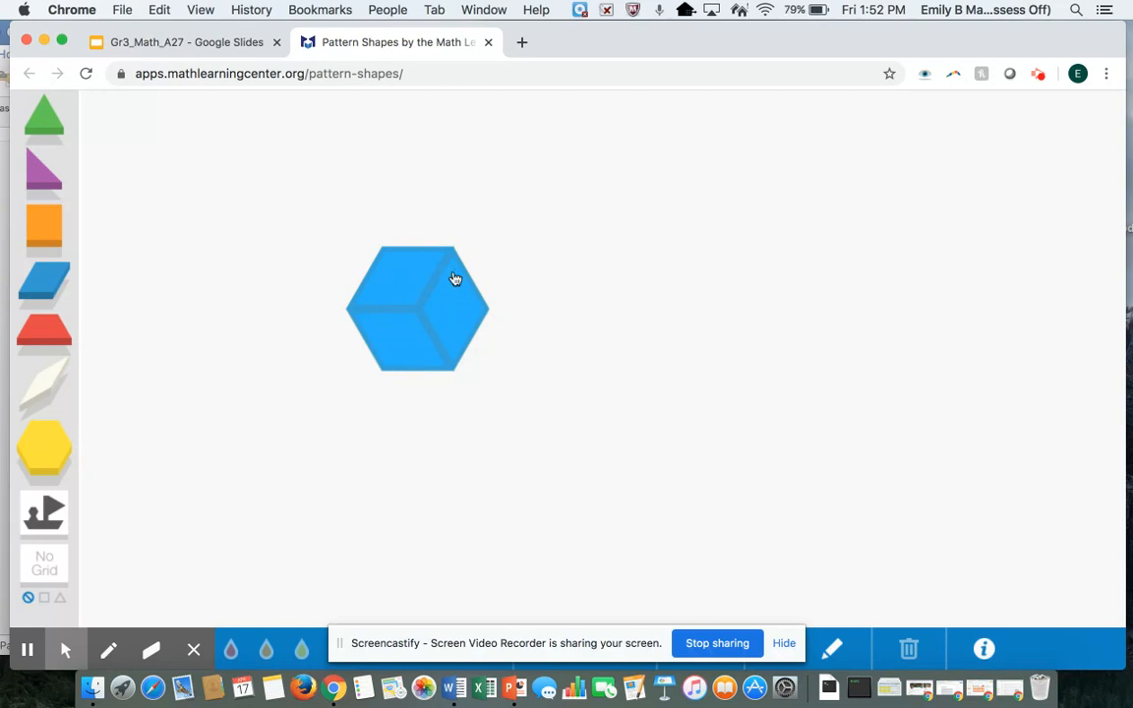
mouse_move(389, 276)
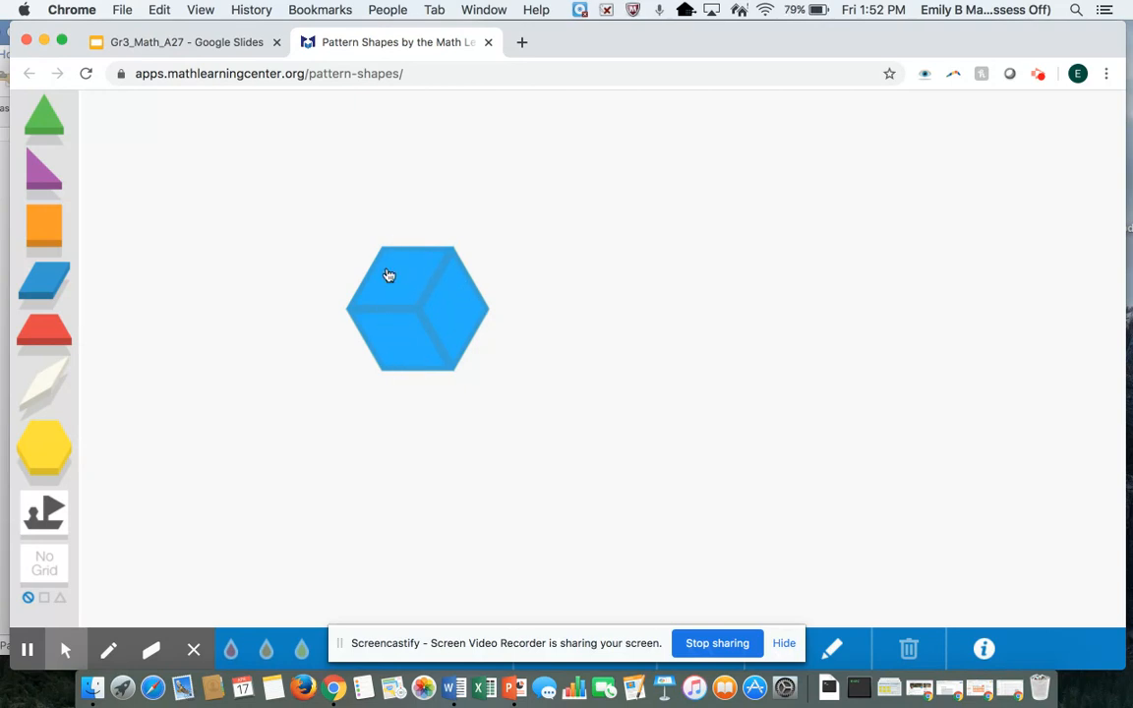
mouse_move(401, 346)
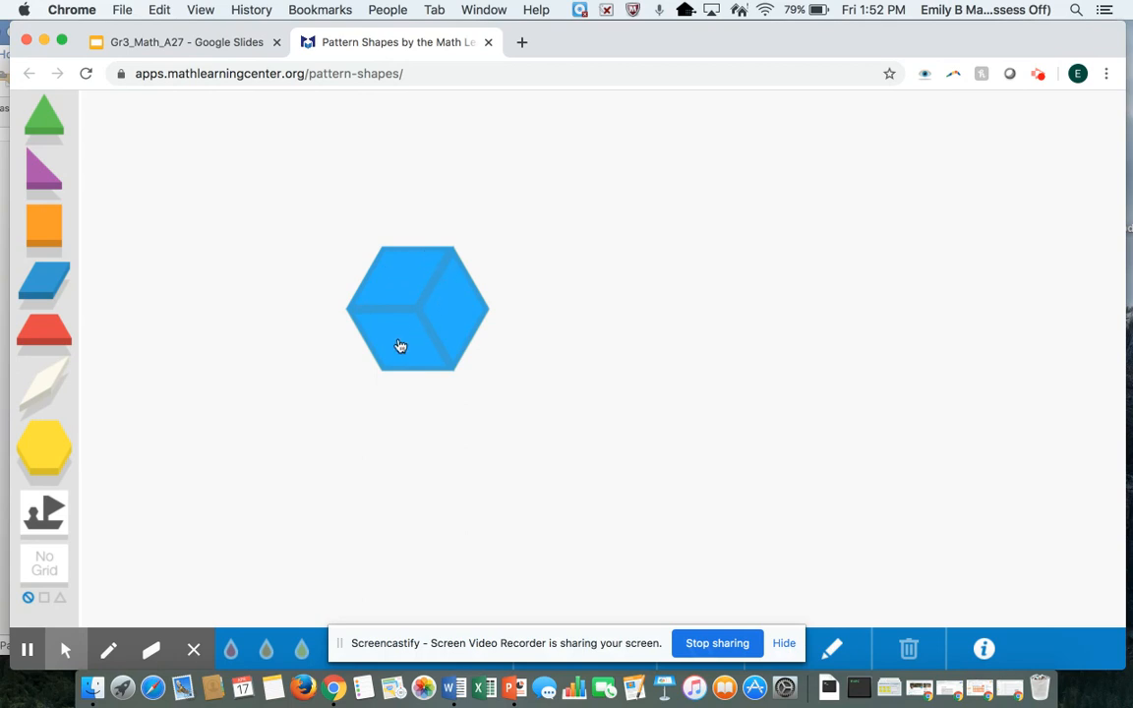
mouse_move(230, 128)
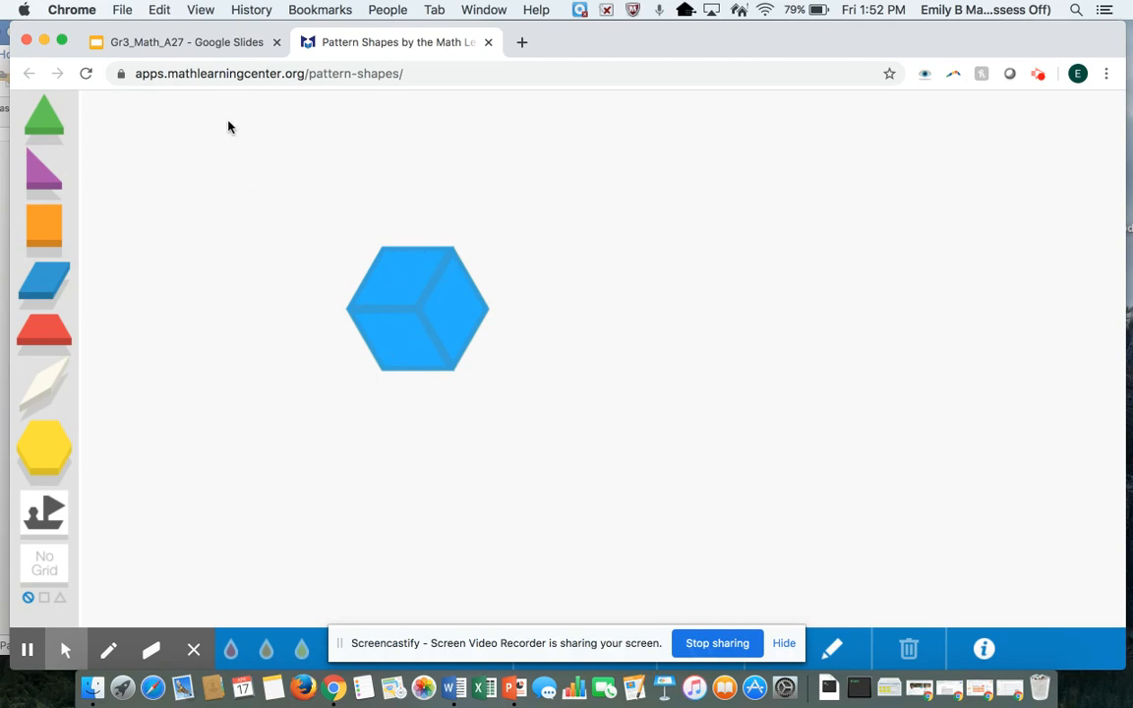
- Switch back to the Google Slides tab showing the Day 7: Activity 1 slide
left_click(182, 43)
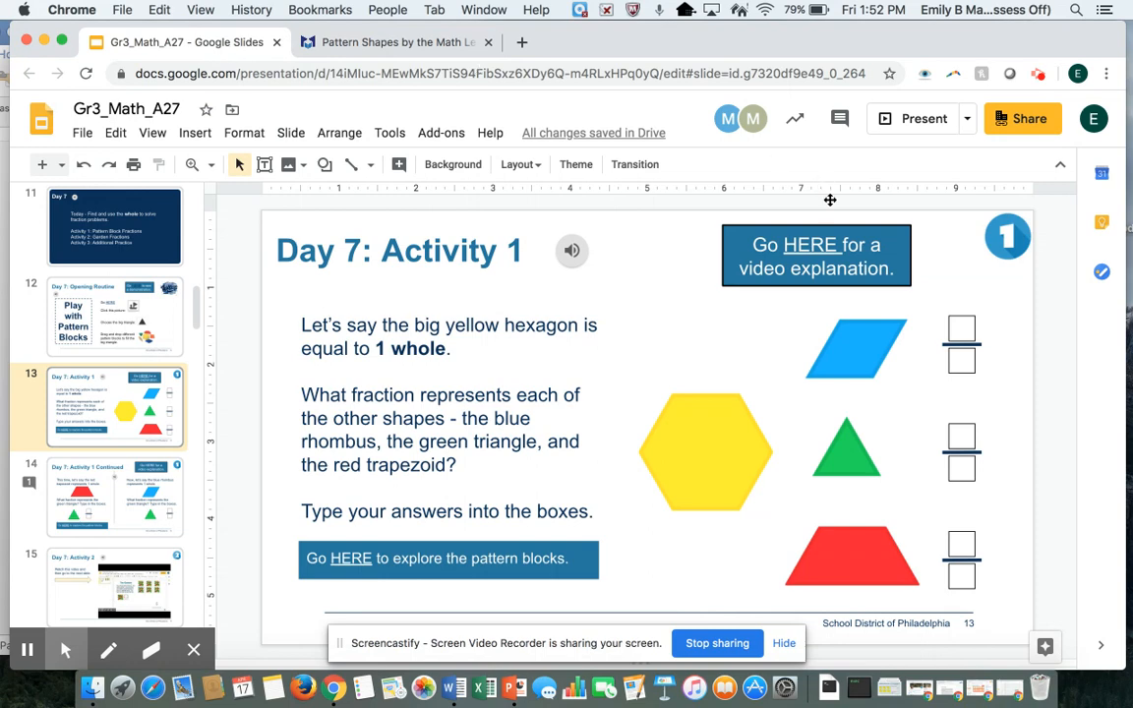
mouse_move(962, 325)
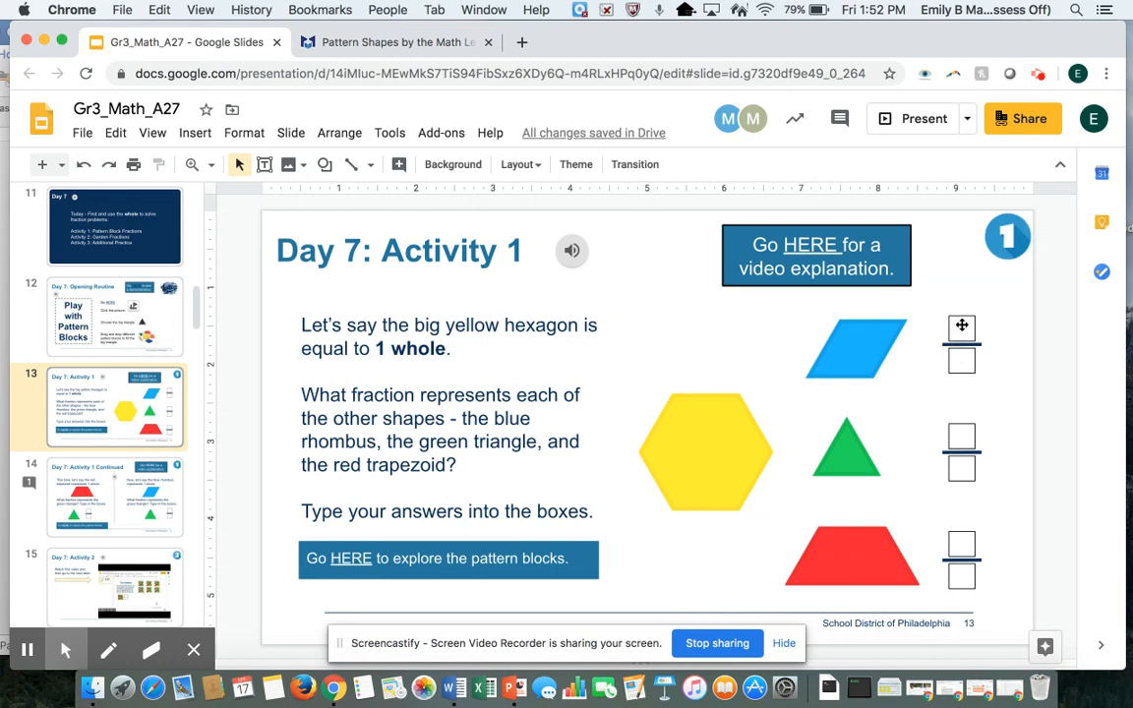
left_click(960, 329)
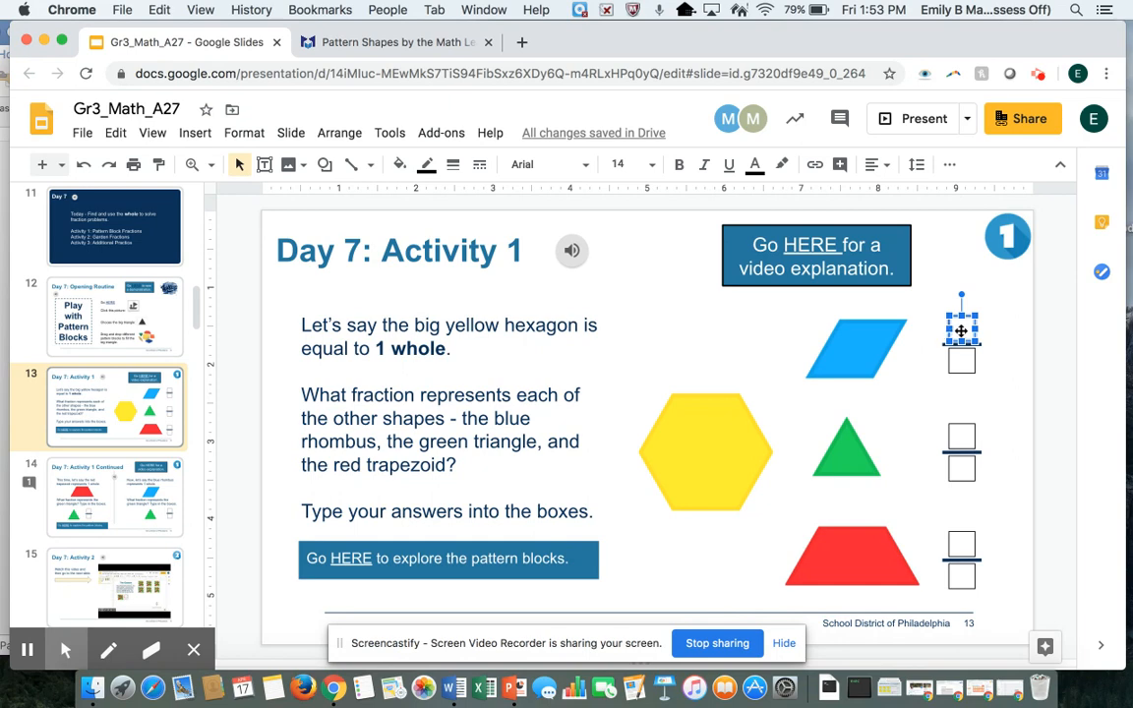
left_click_drag(961, 330, 960, 362)
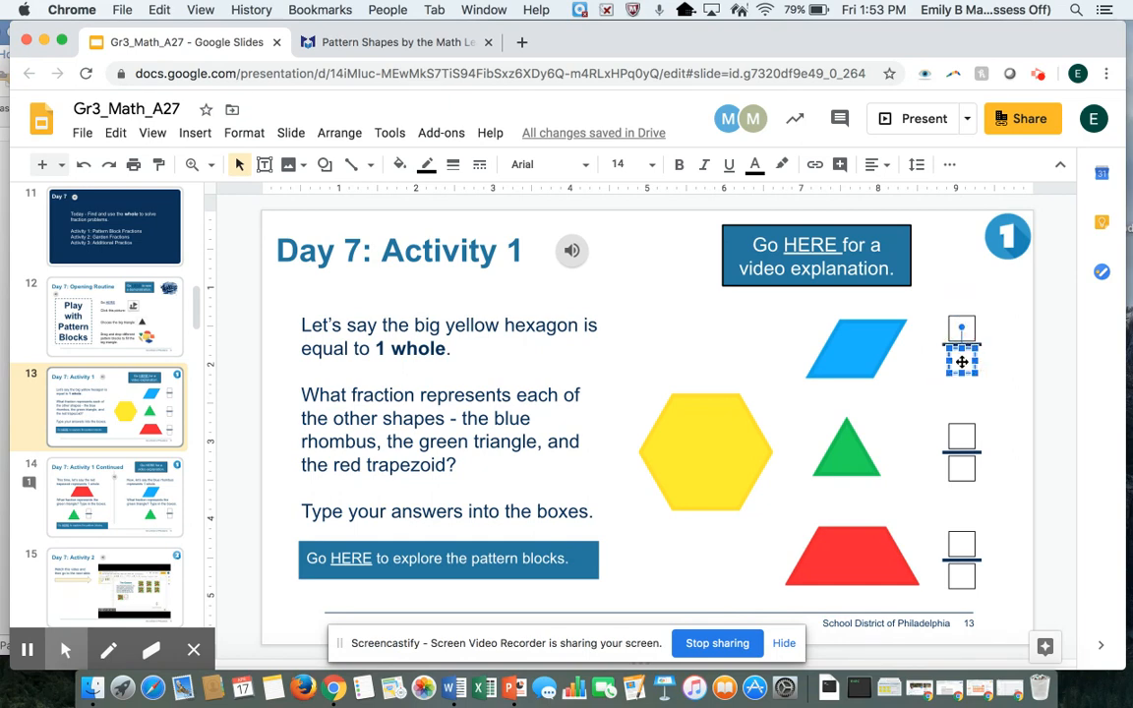
left_click(1003, 386)
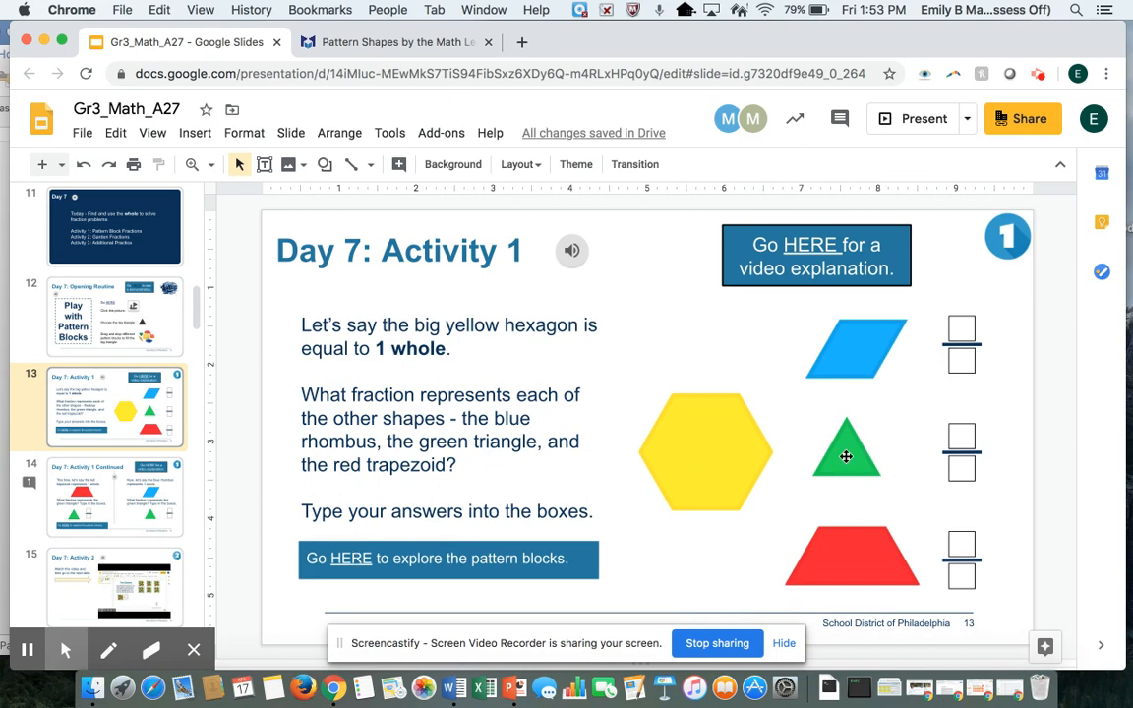
mouse_move(863, 529)
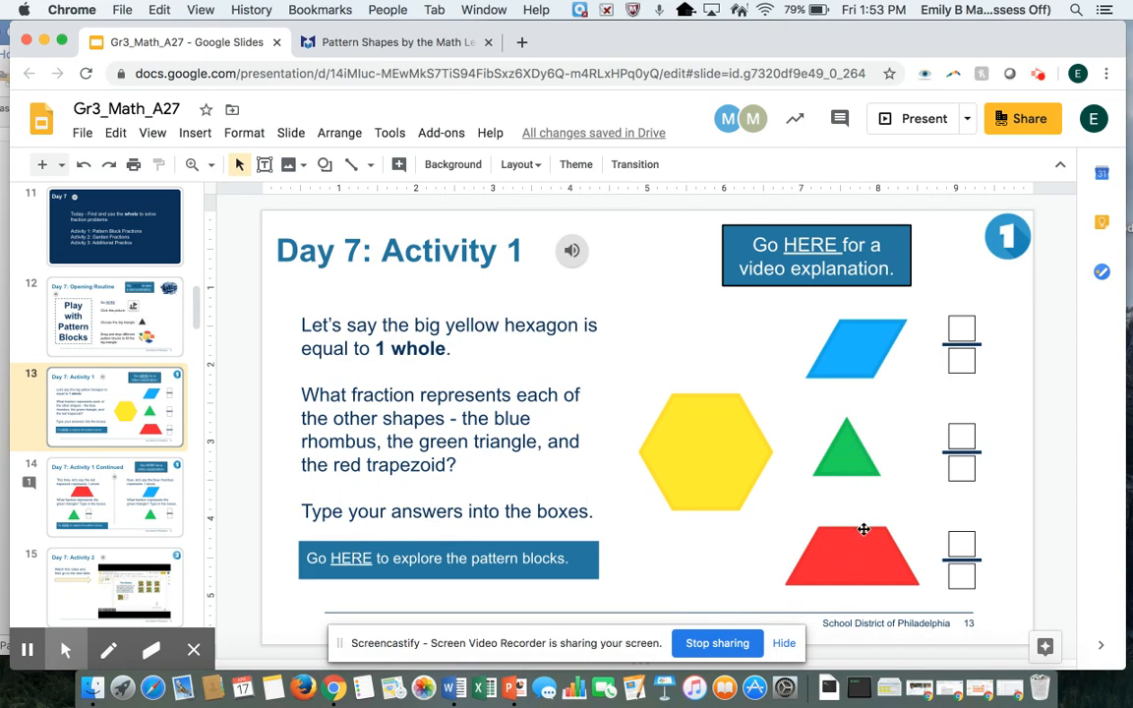